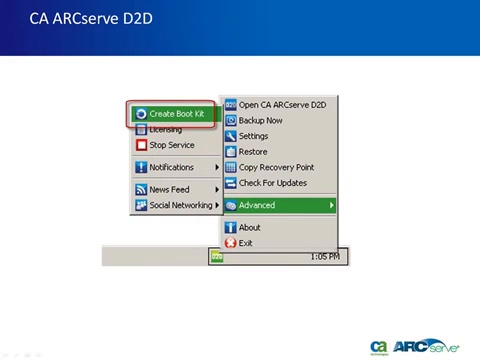
Launch Create Boot Kit from the D2D tray menu's Advanced submenu to open the Boot Kit window.
click(168, 106)
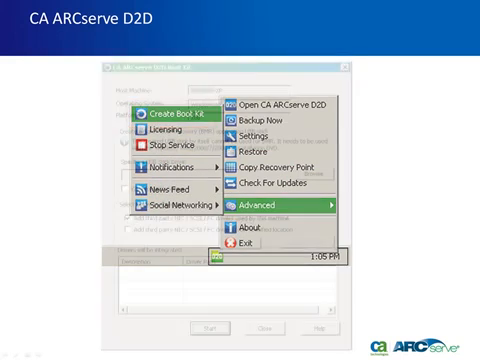
click(158, 113)
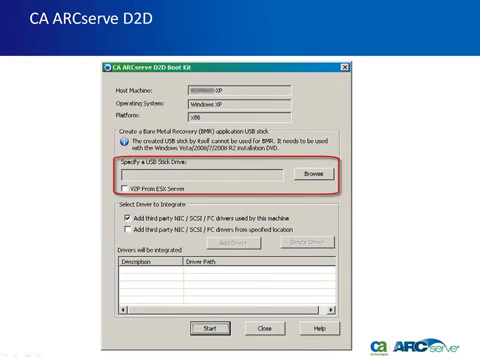